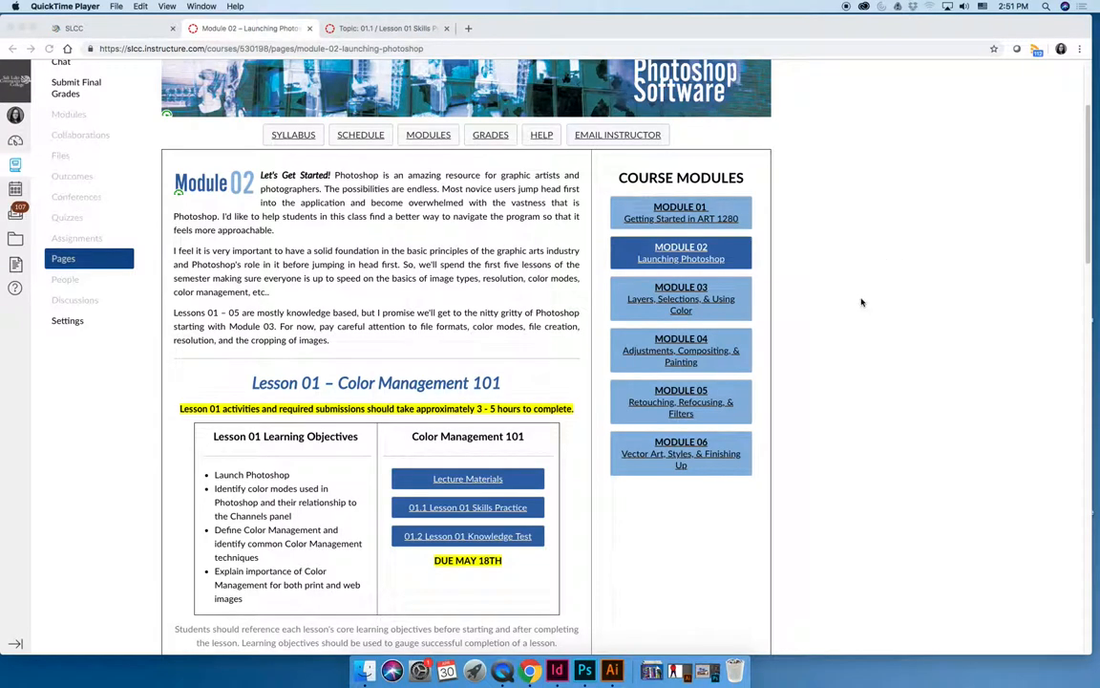
mouse_move(516, 334)
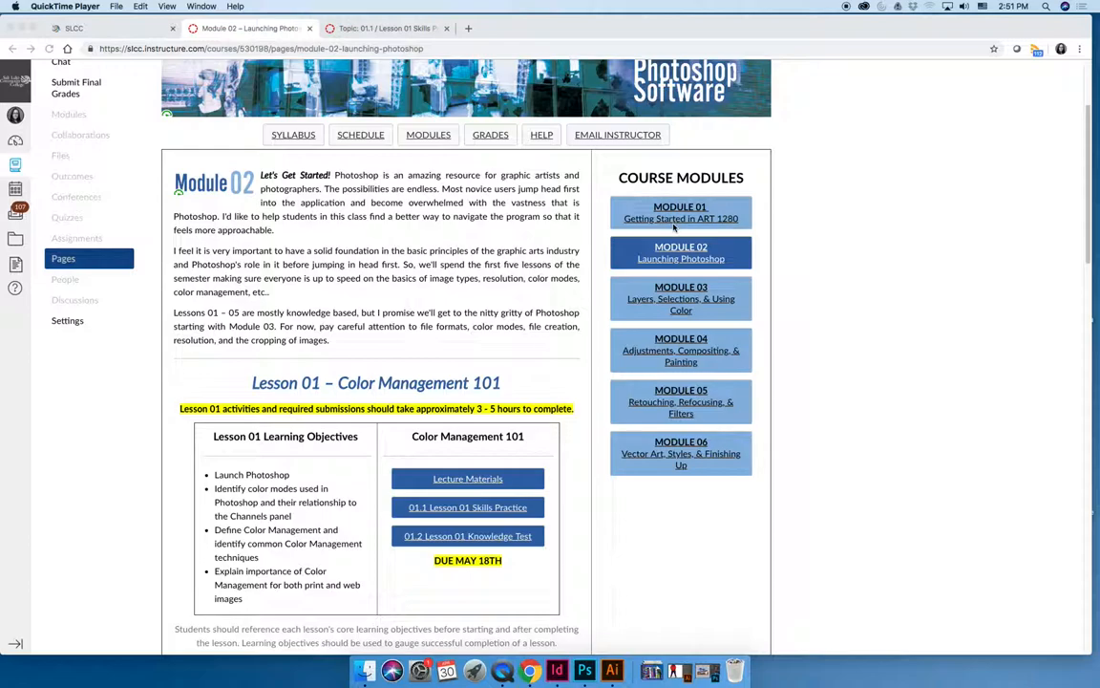
mouse_move(544, 329)
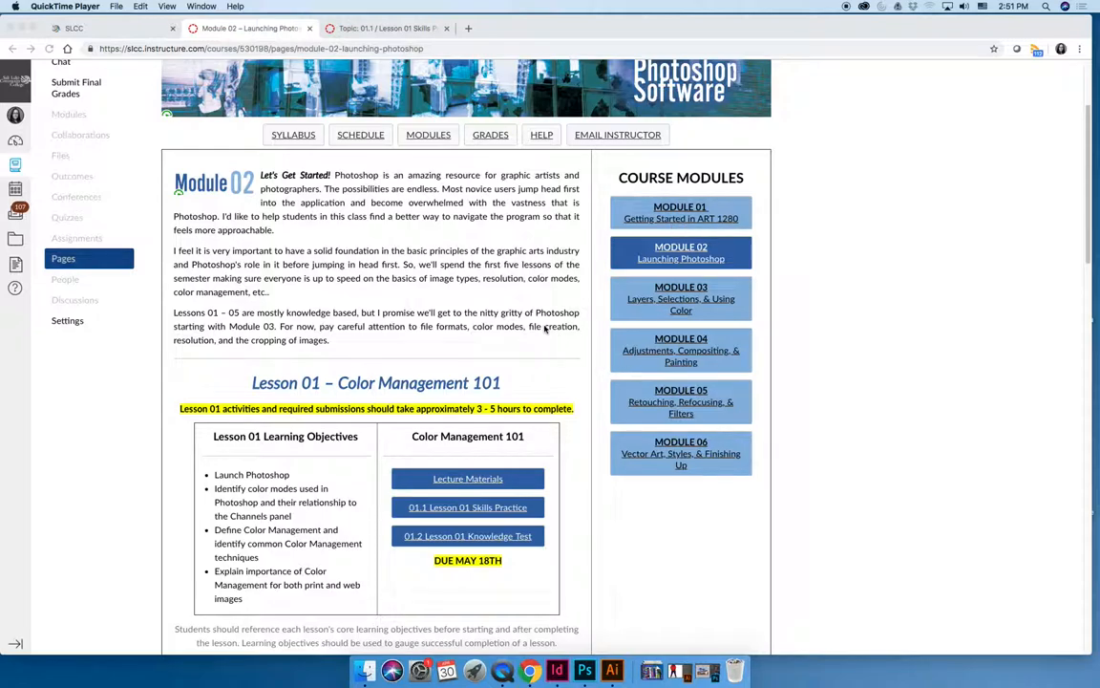
Open Module 06 Vector Art, Styles & Finishing Up and scroll to its Finishing Up projects and exam.
scroll(down, 3)
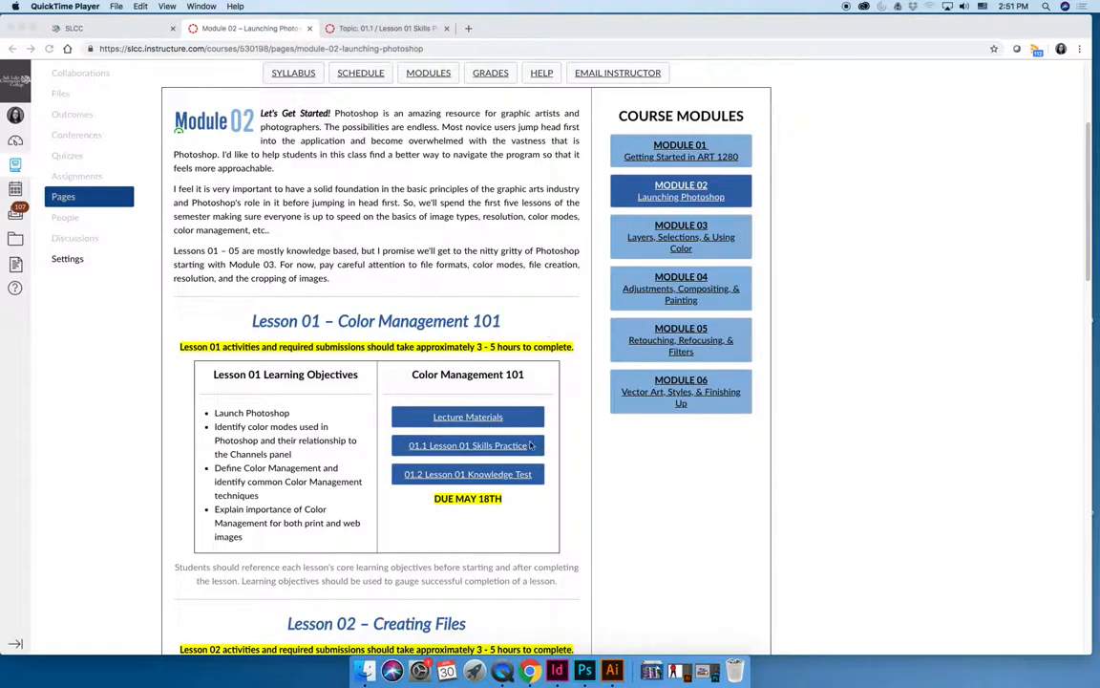
mouse_move(437, 516)
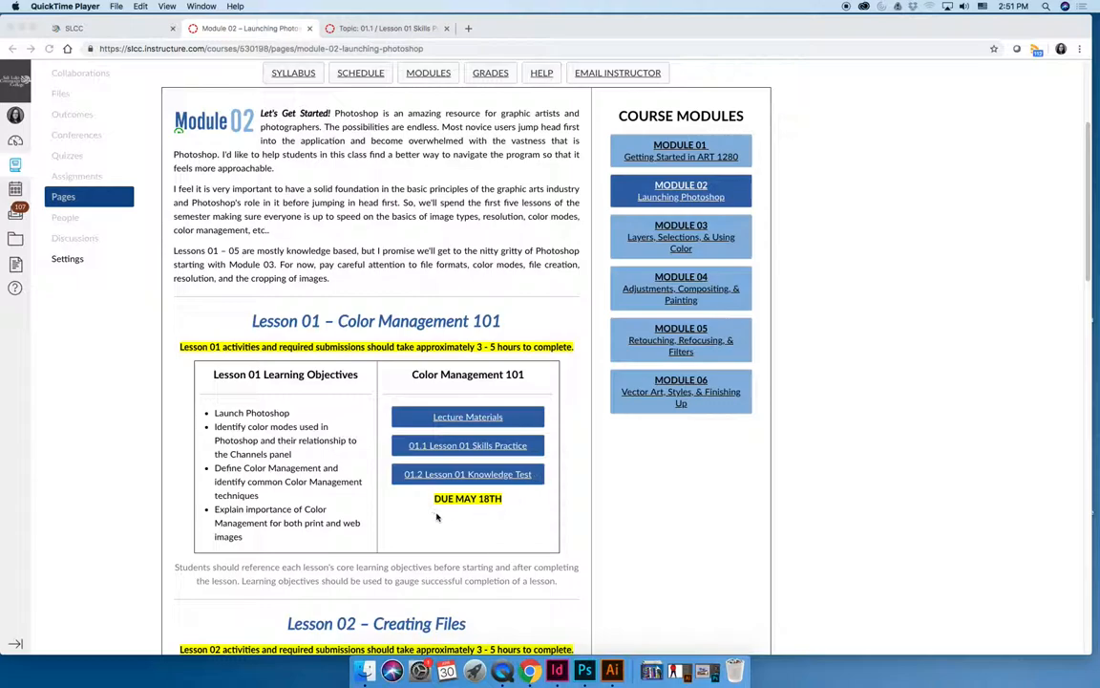
scroll(down, 3)
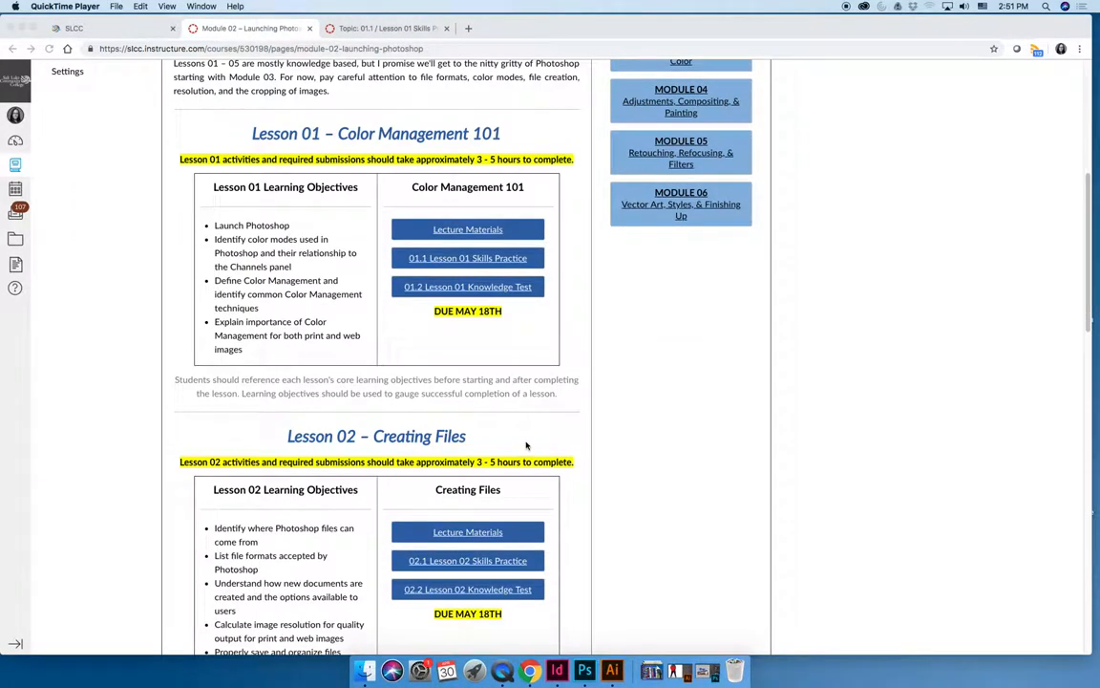
scroll(down, 3)
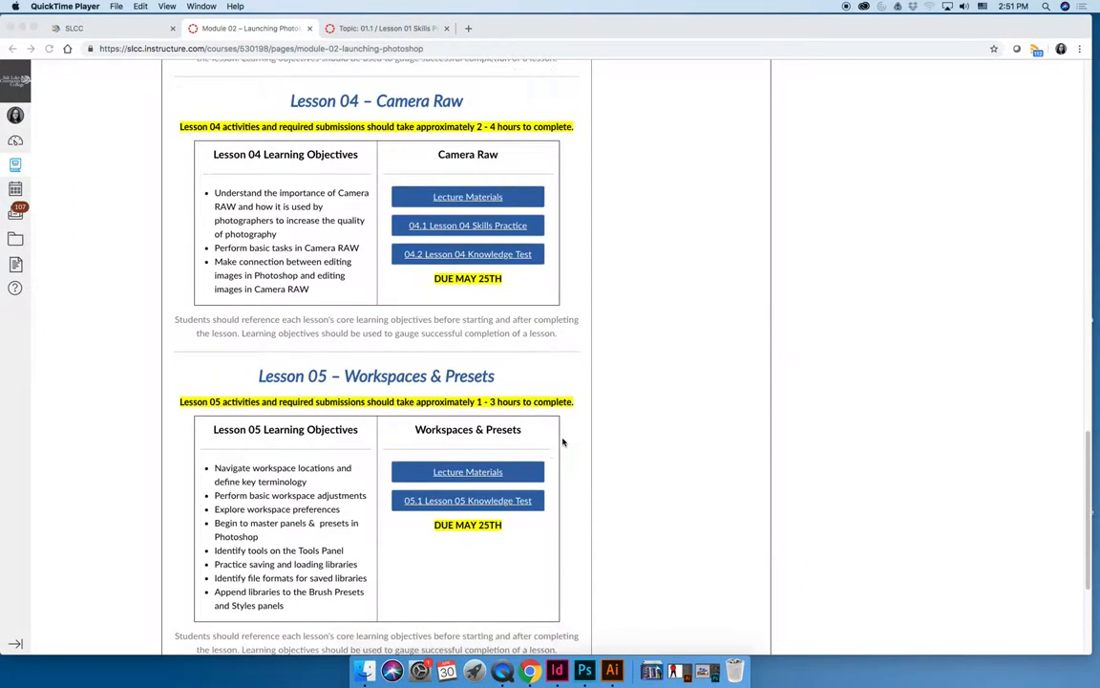
scroll(down, 3)
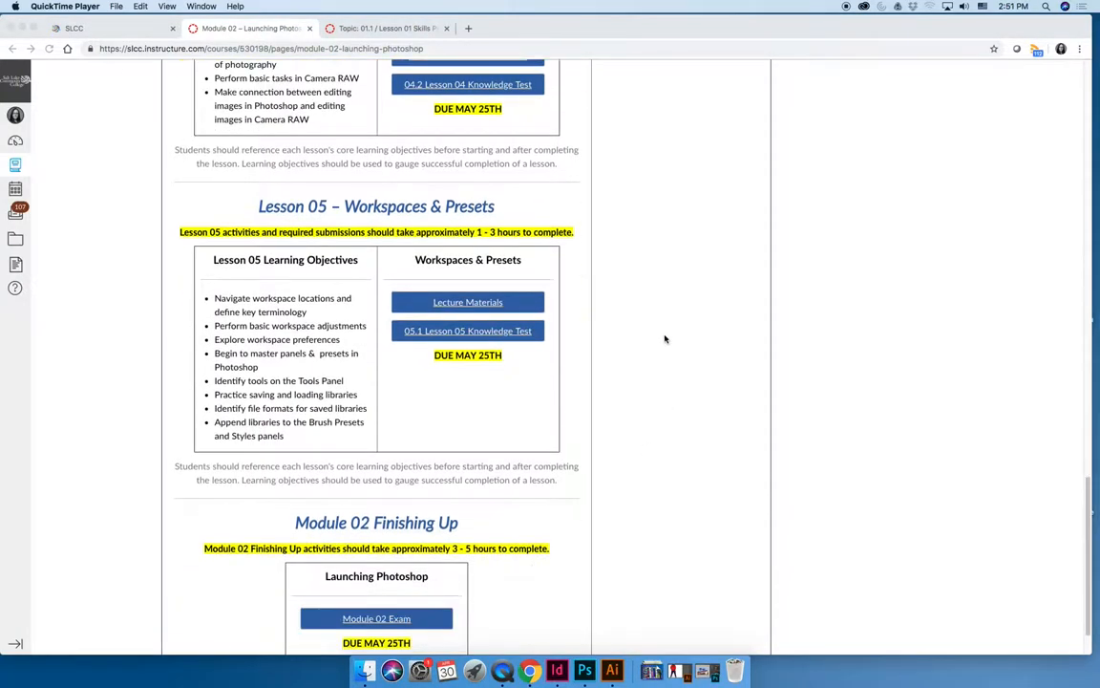
scroll(down, 3)
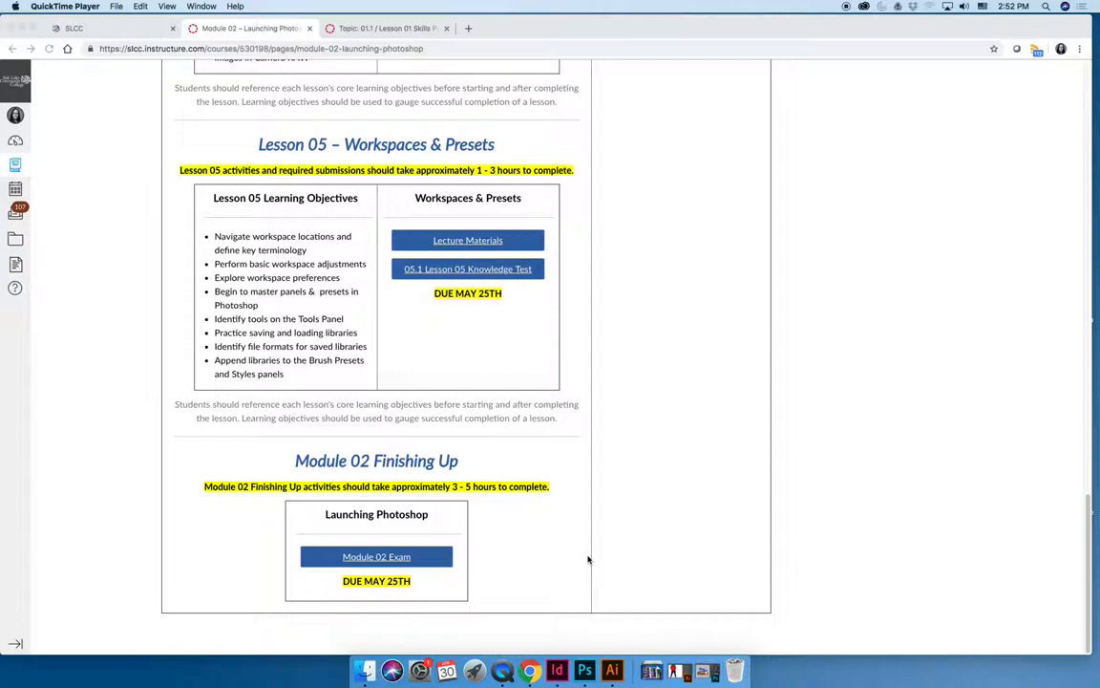
scroll(up, 3)
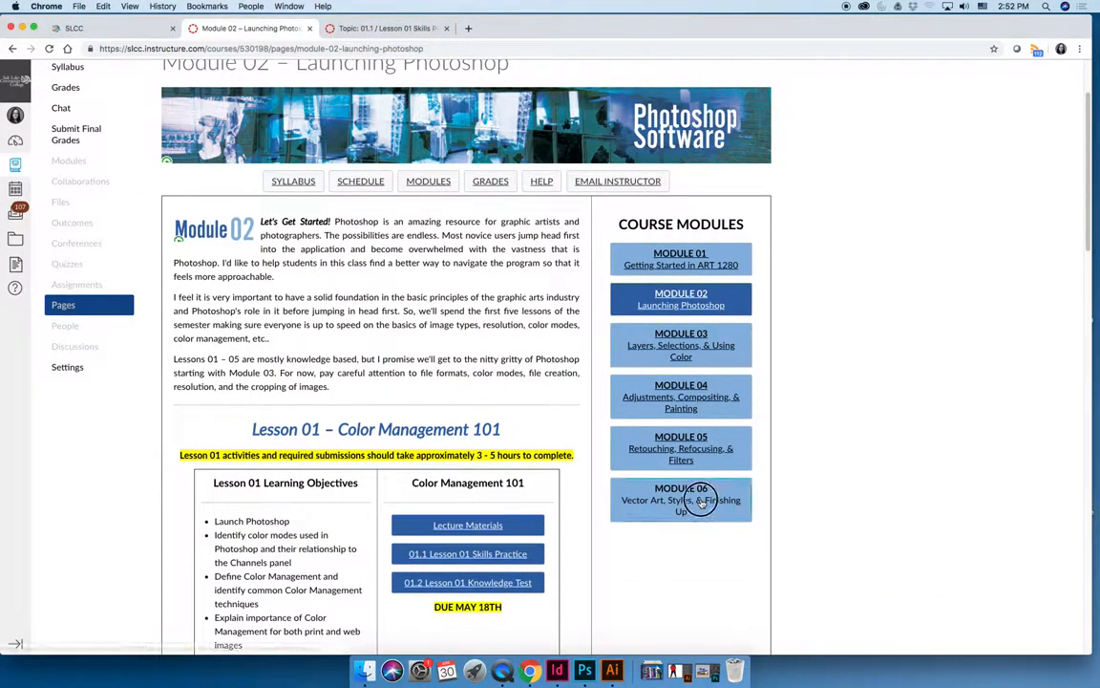
click(681, 499)
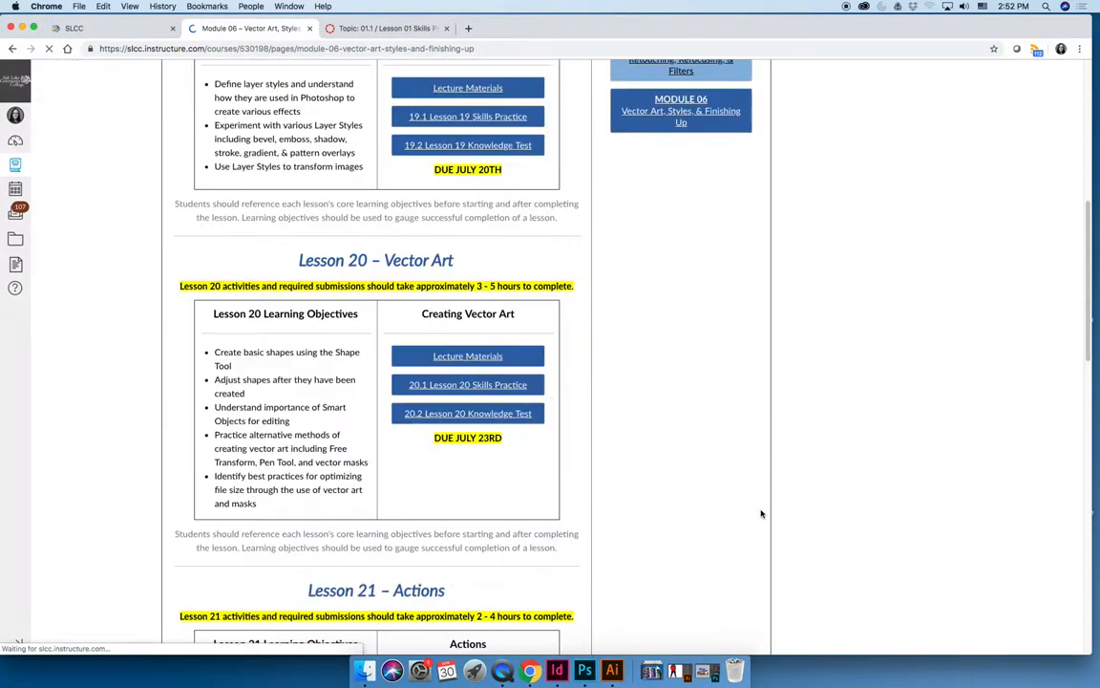
scroll(down, 3)
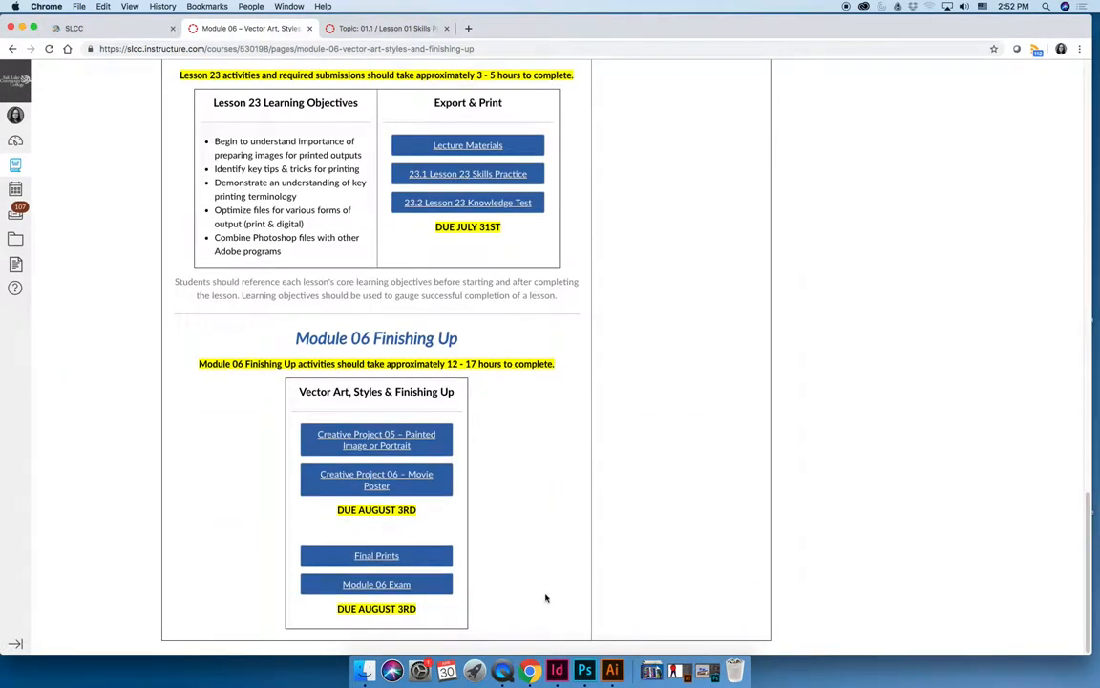
mouse_move(247, 429)
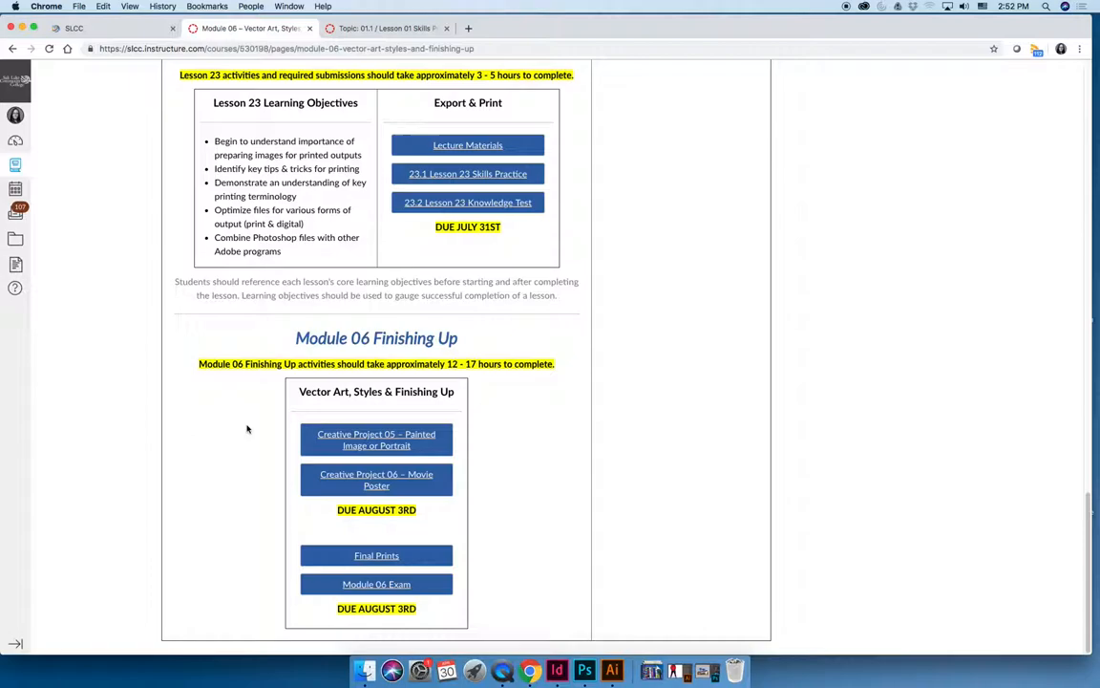
mouse_move(318, 446)
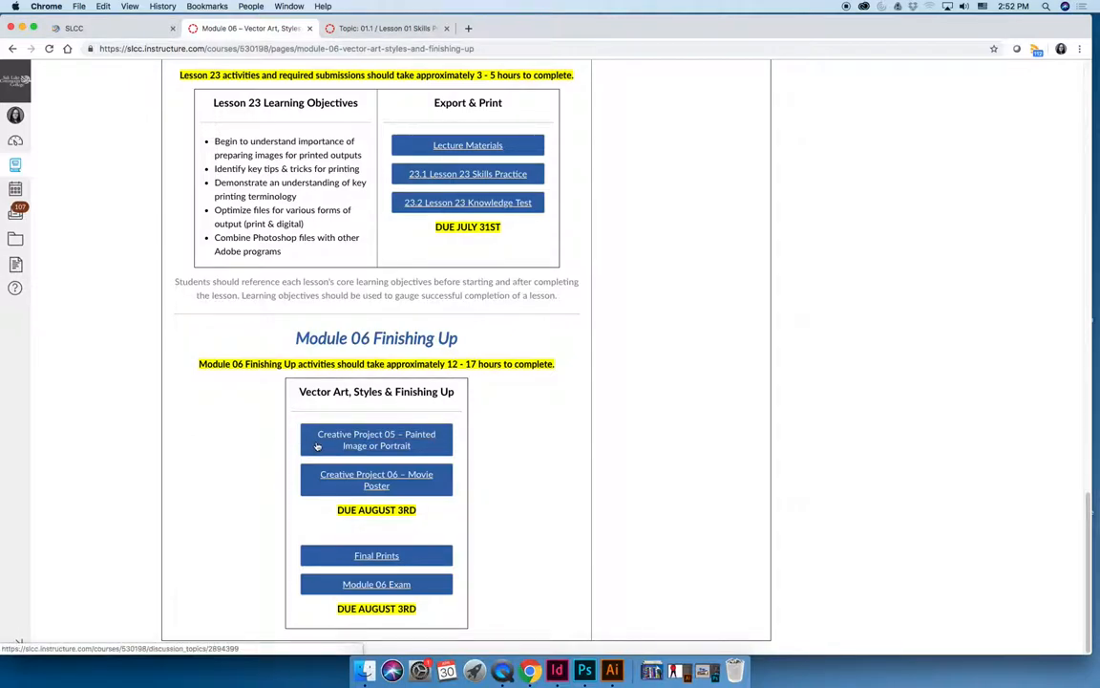
mouse_move(260, 501)
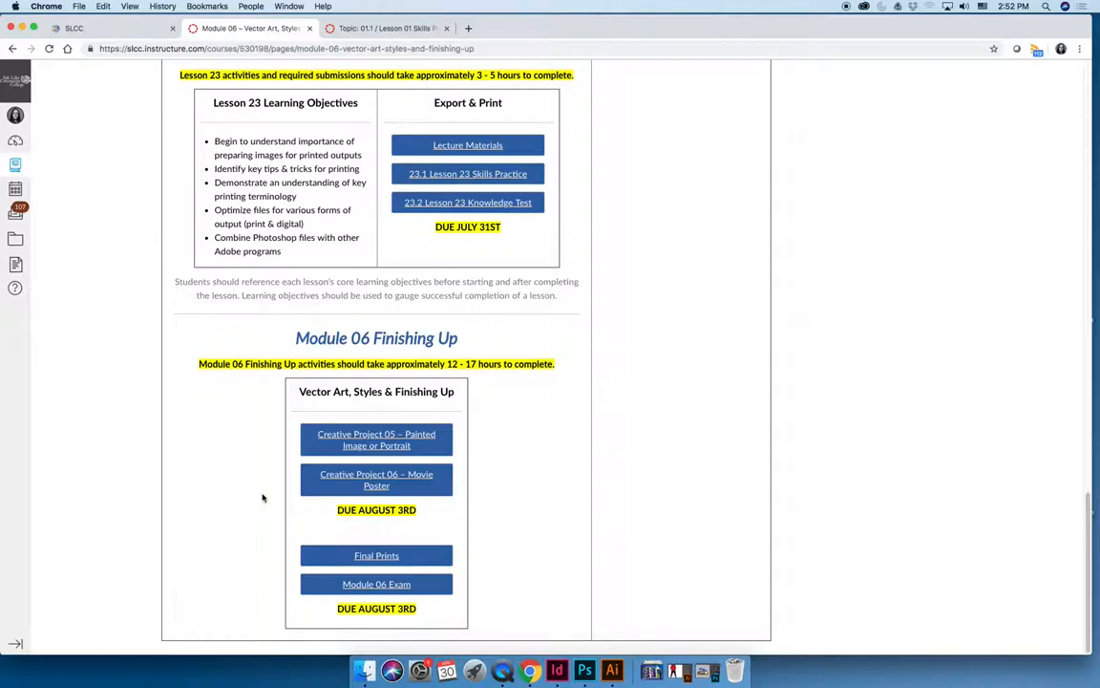
mouse_move(321, 591)
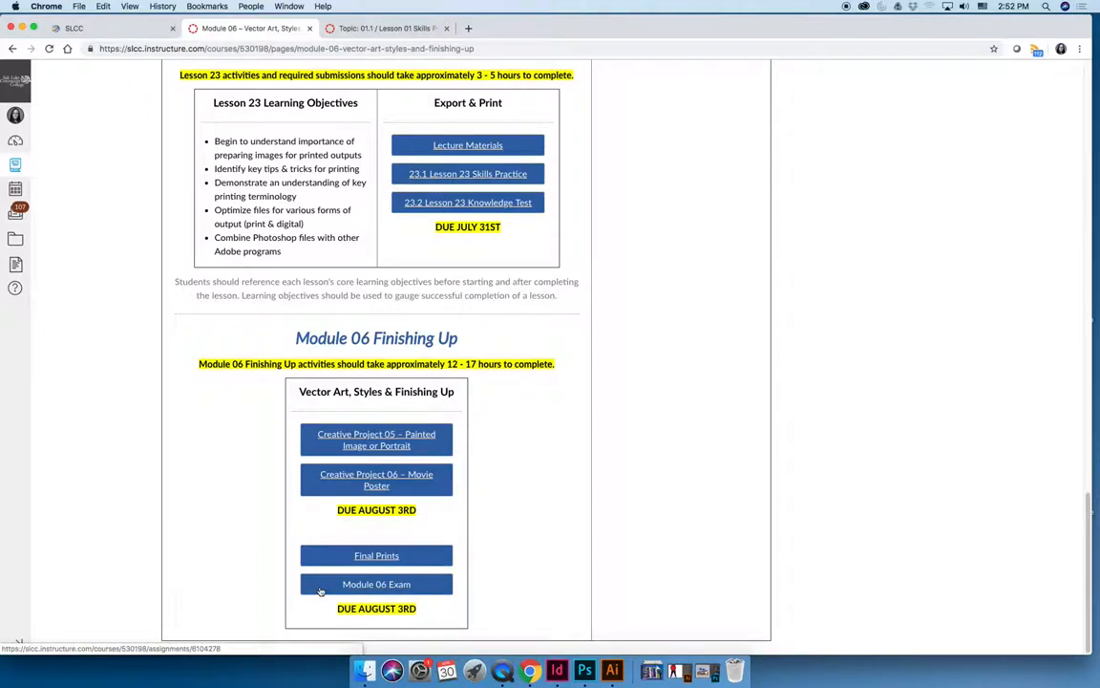
mouse_move(321, 565)
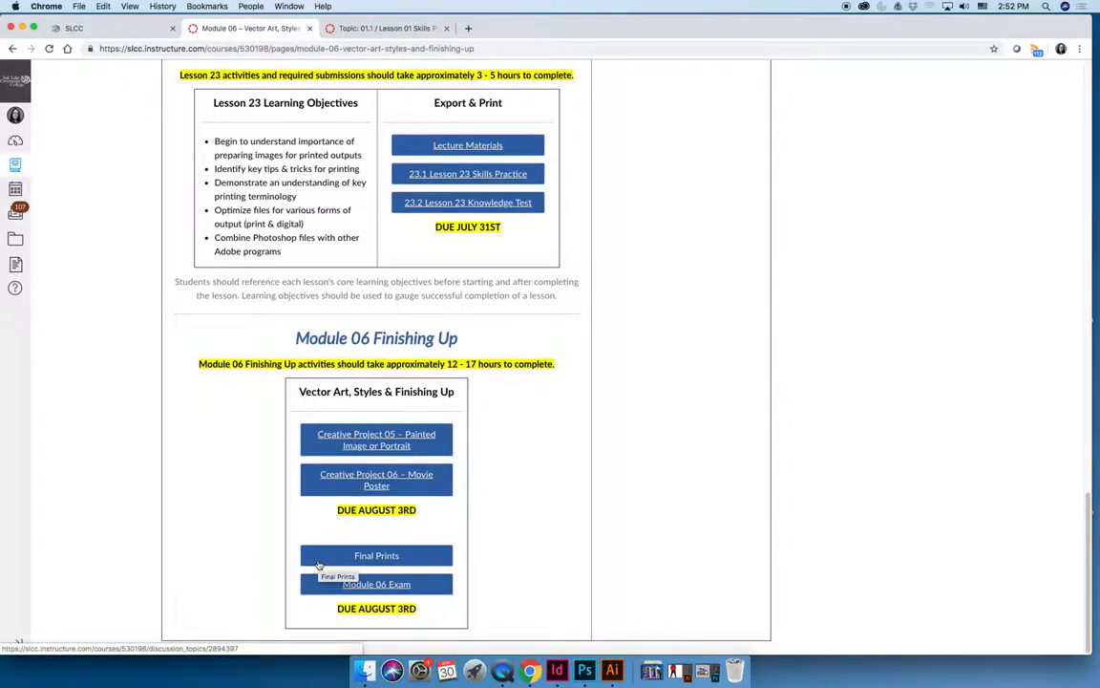
mouse_move(228, 544)
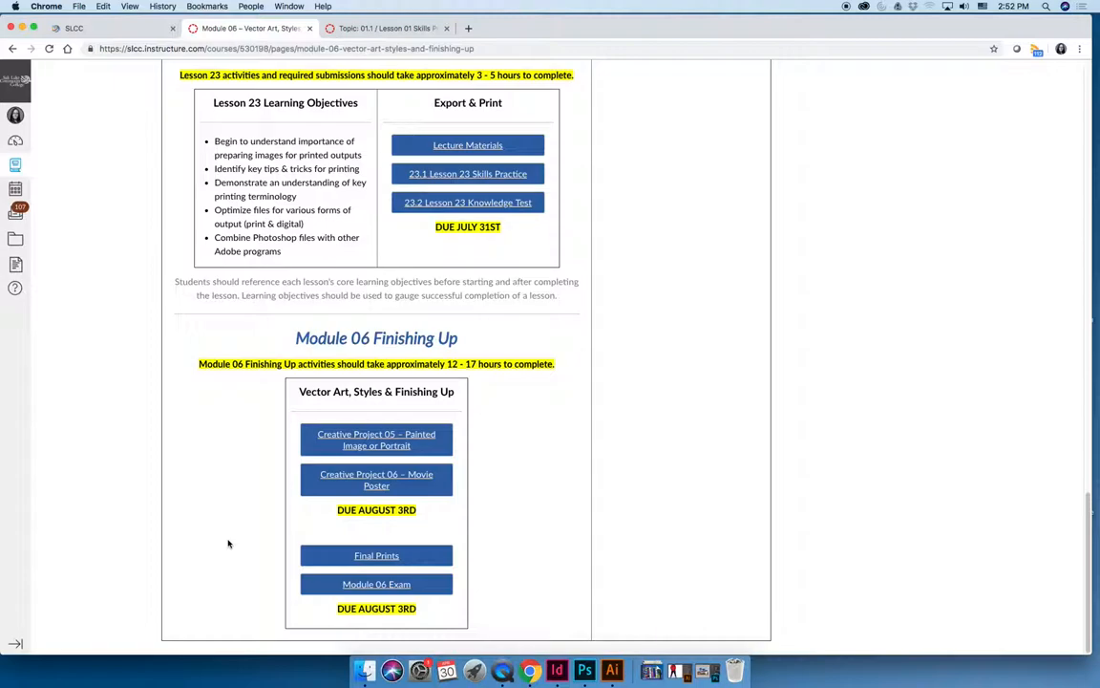
scroll(up, 3)
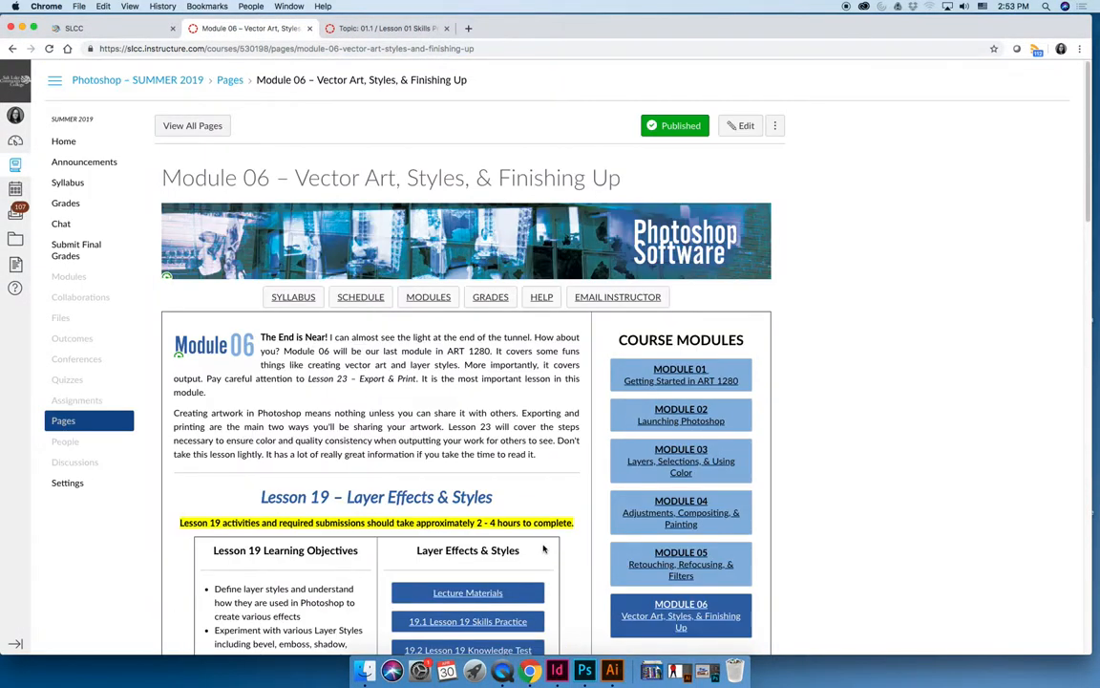
scroll(down, 3)
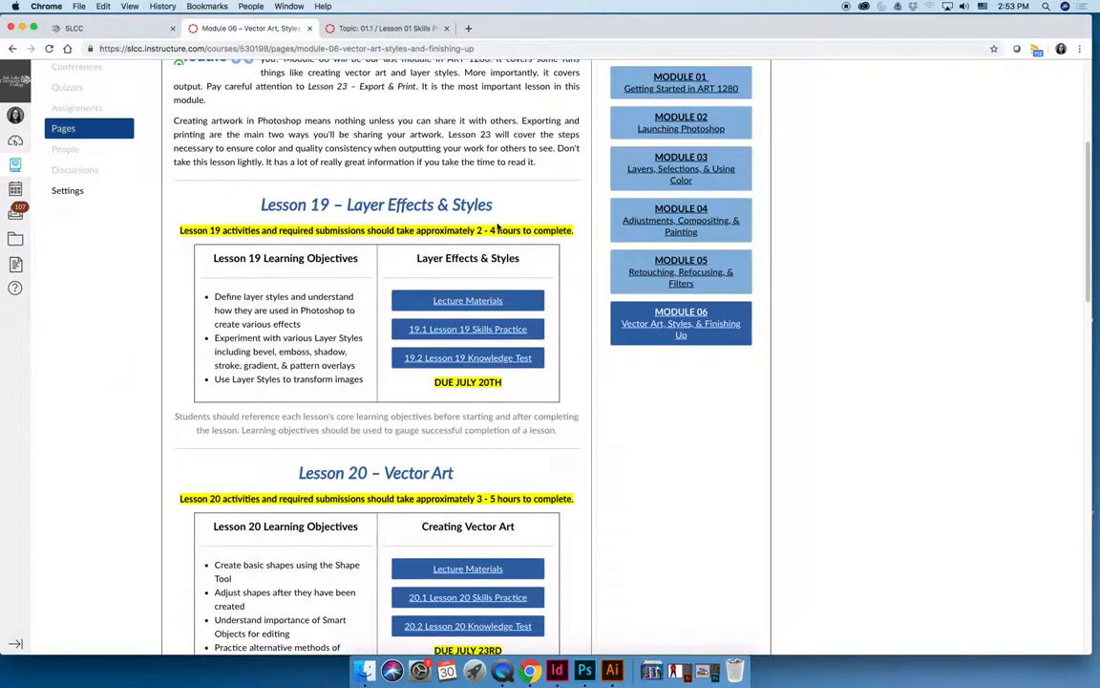
mouse_move(509, 293)
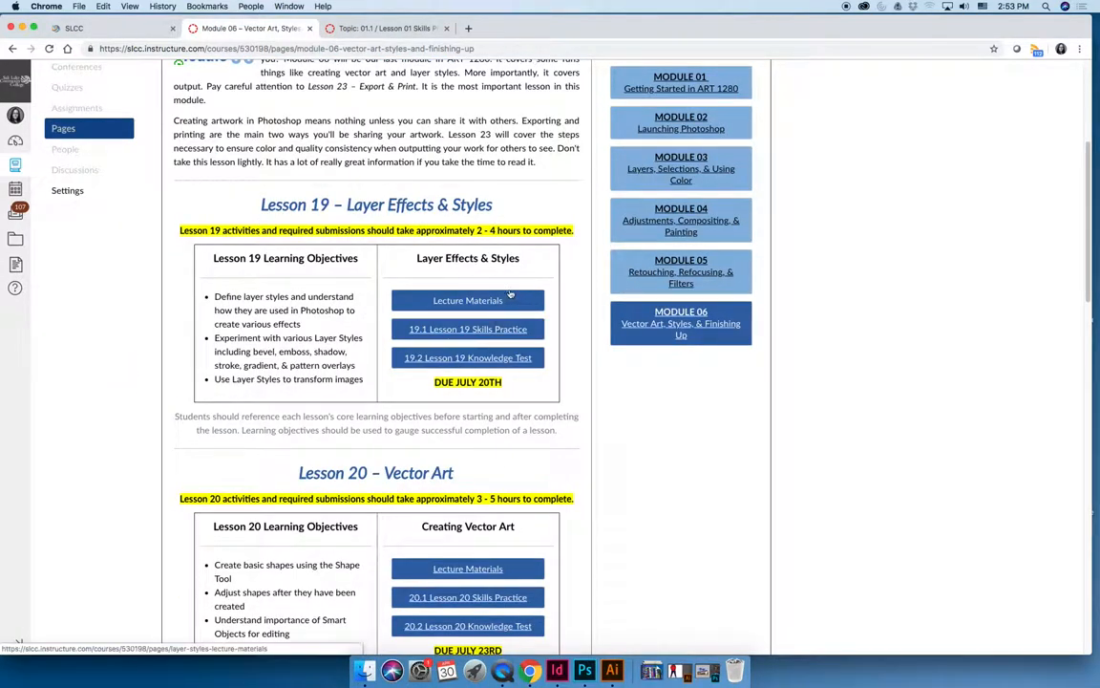
scroll(down, 3)
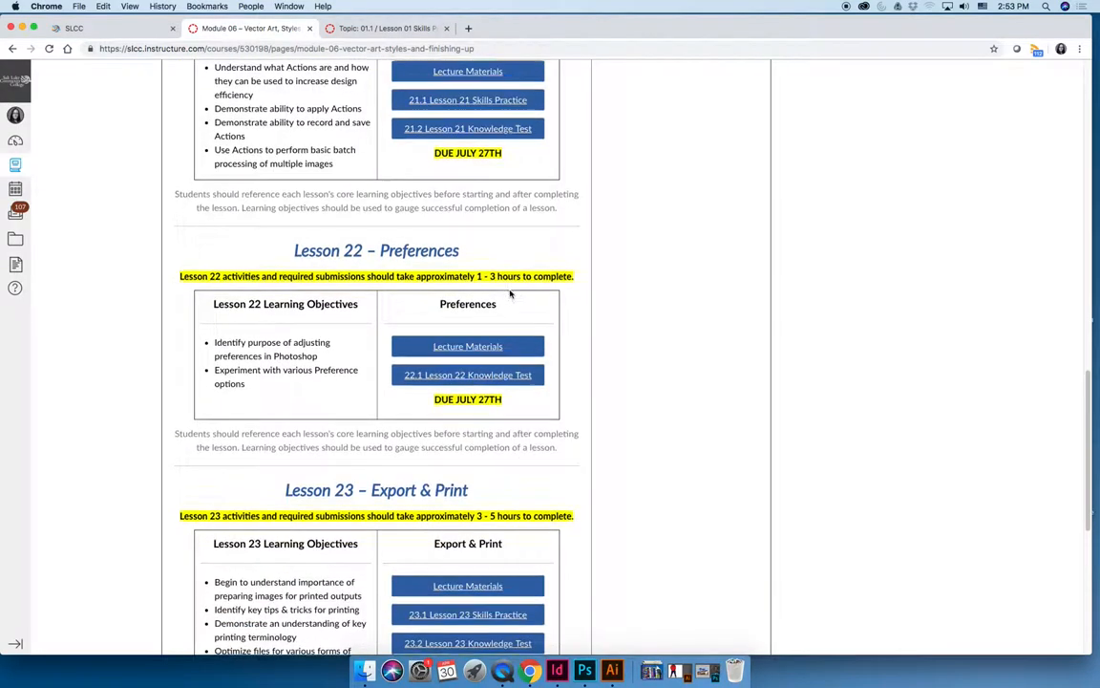
scroll(down, 3)
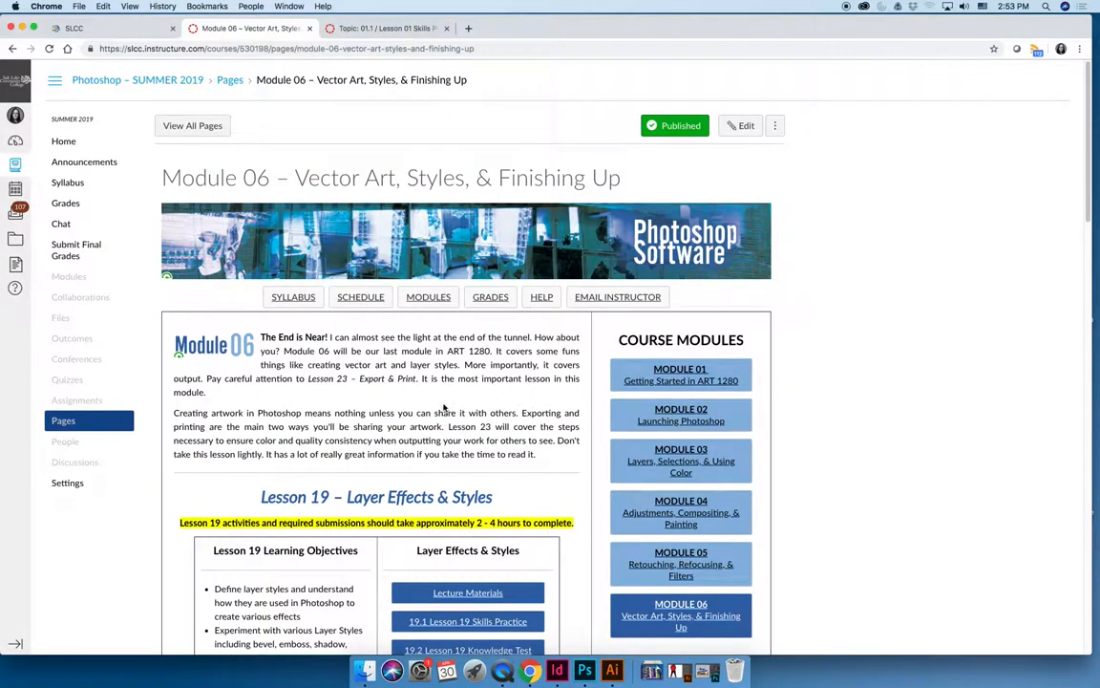
mouse_move(442, 413)
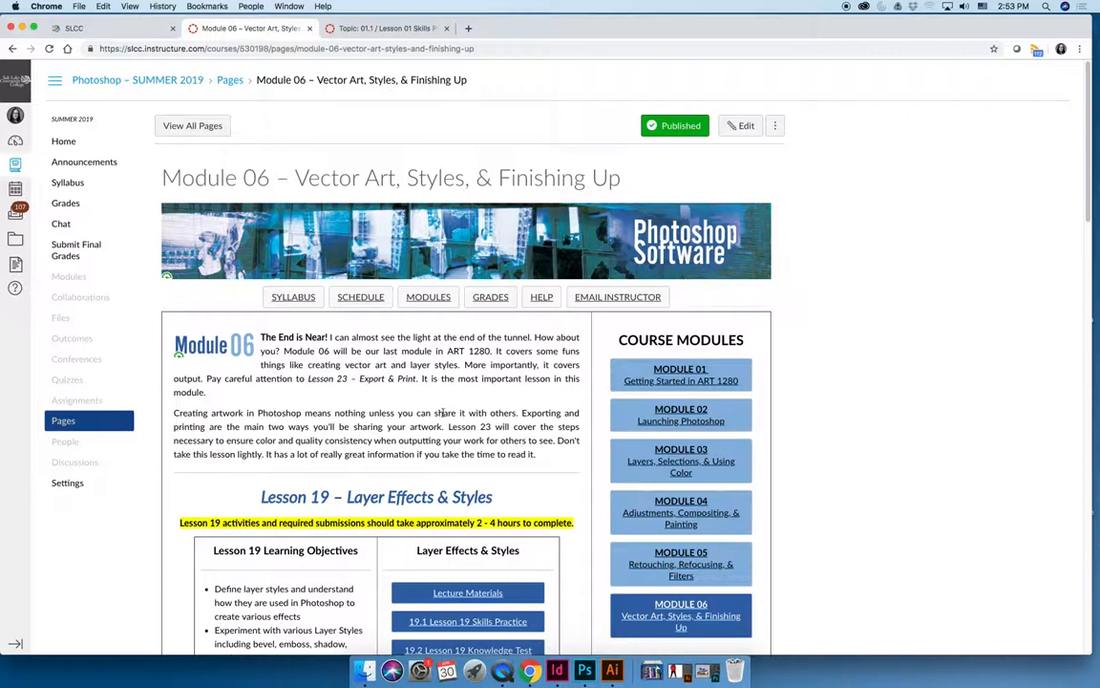
Go to the SCHEDULE page, Semester Schedule at a Glance, showing the May/June 2019 calendar.
click(360, 297)
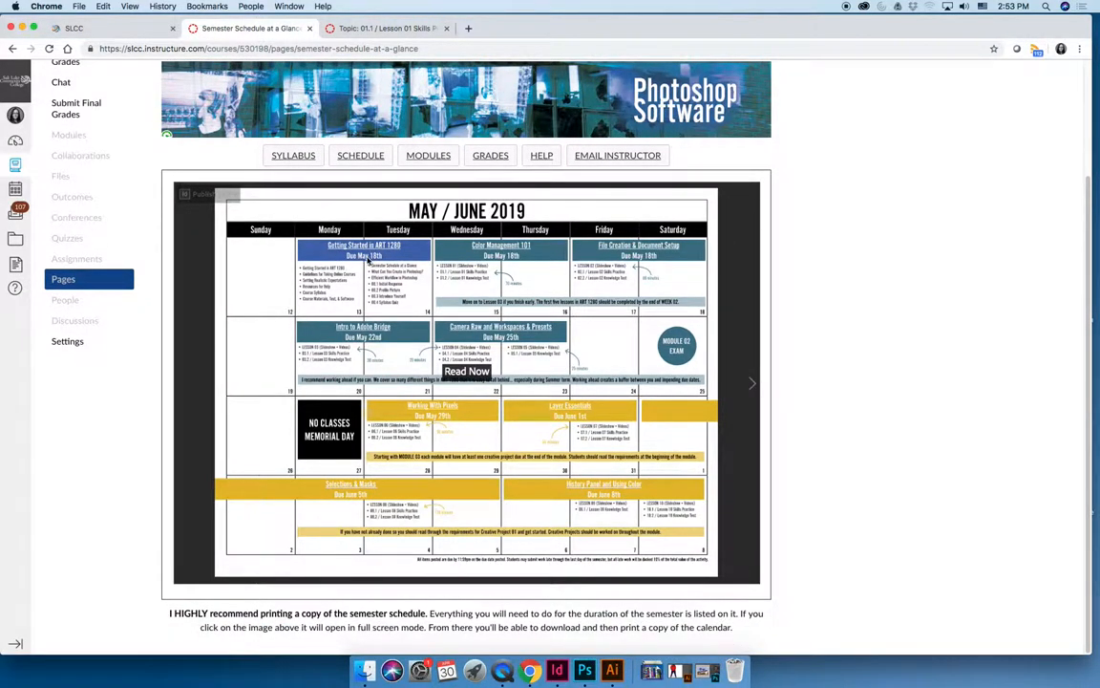
mouse_move(692, 358)
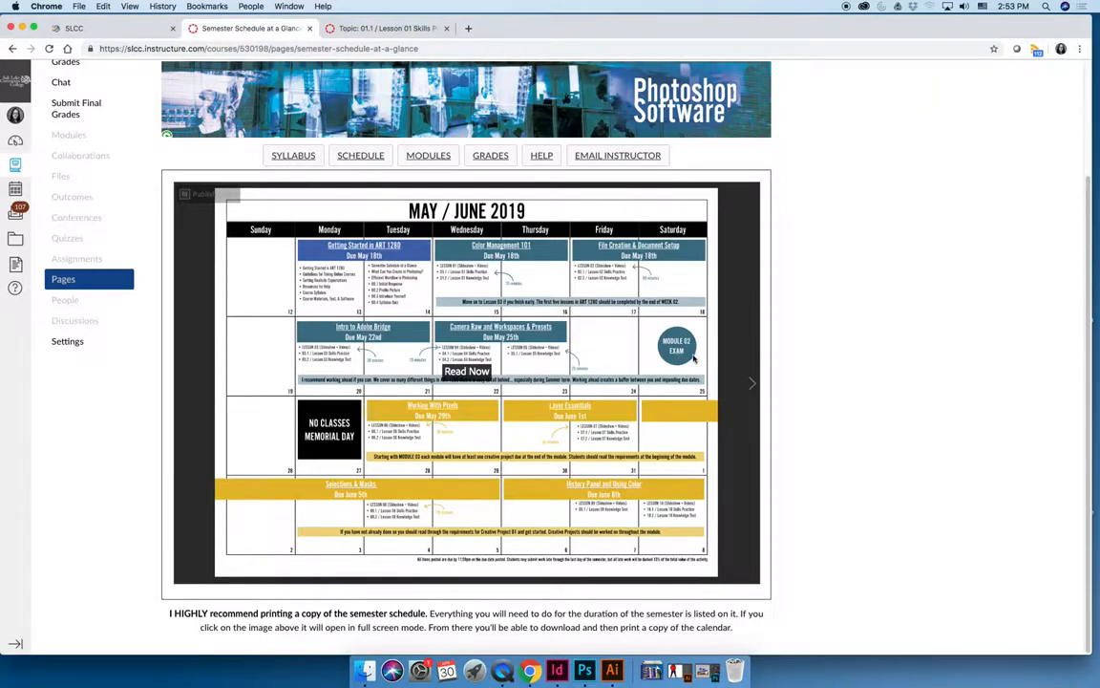
mouse_move(729, 225)
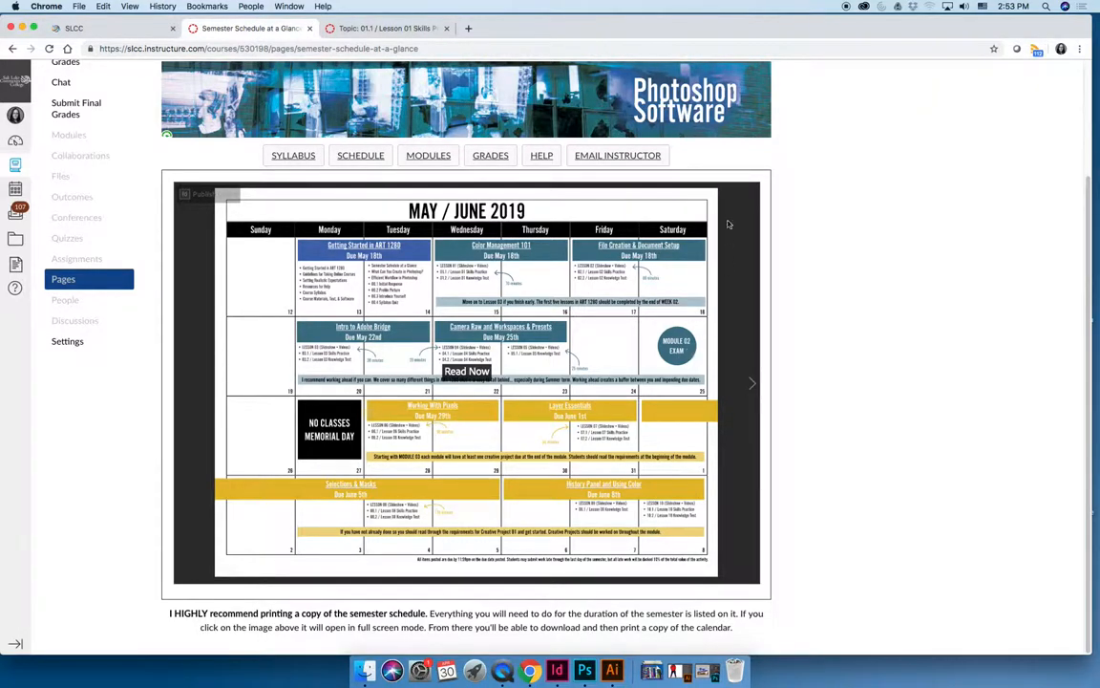
mouse_move(709, 308)
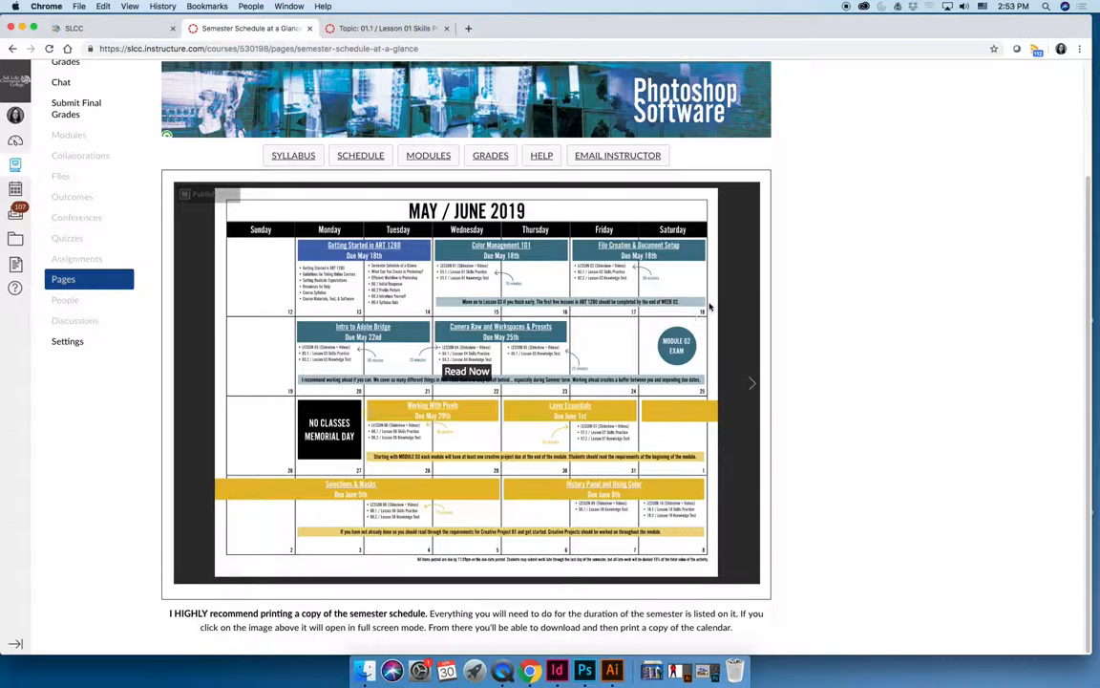
mouse_move(713, 288)
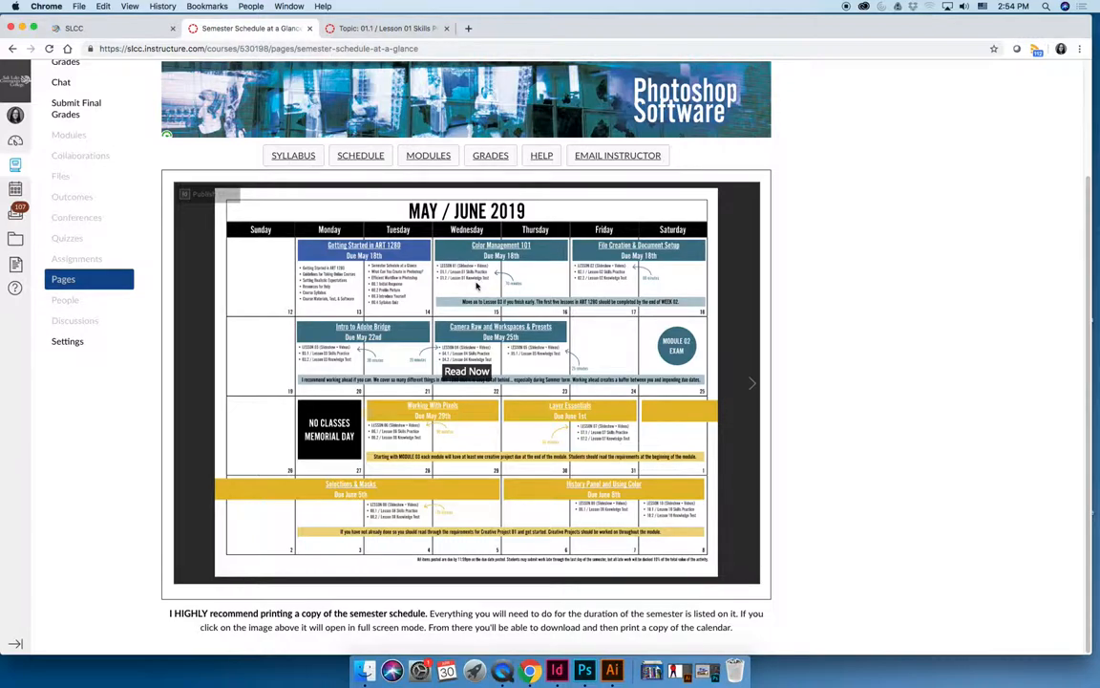
mouse_move(590, 255)
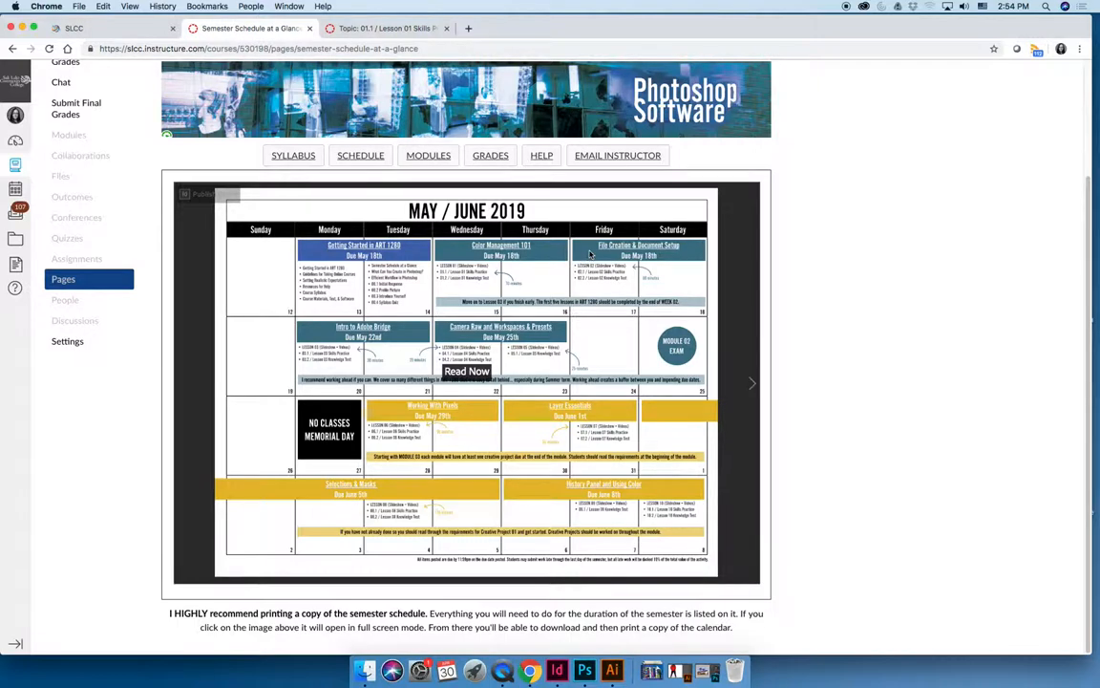
mouse_move(609, 270)
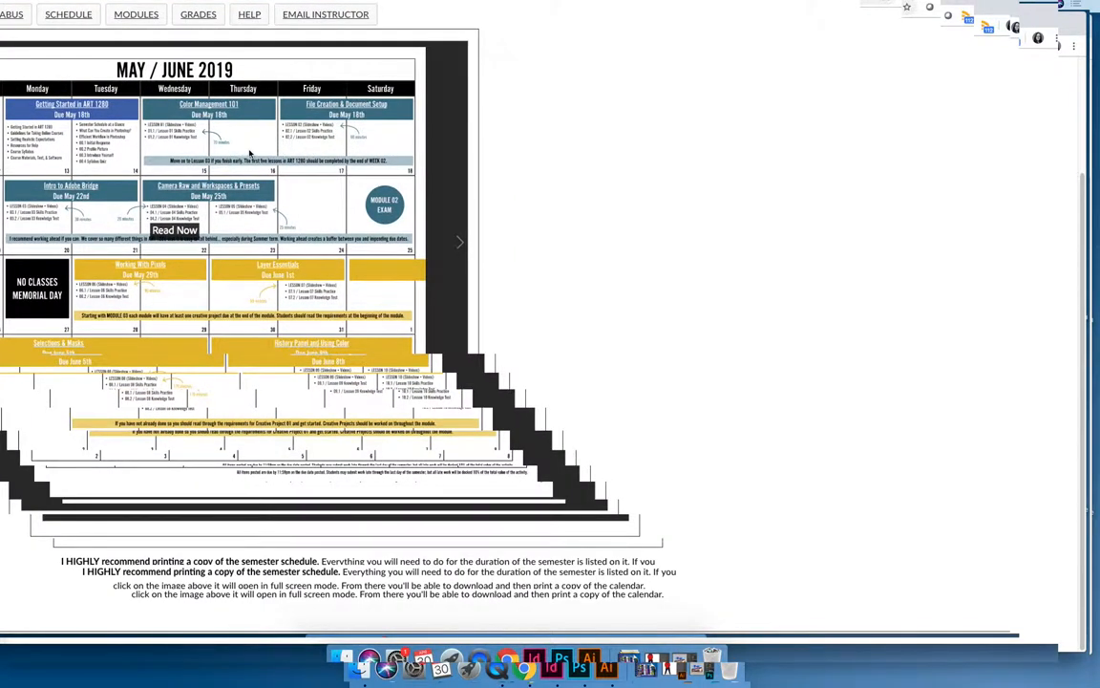
mouse_move(231, 152)
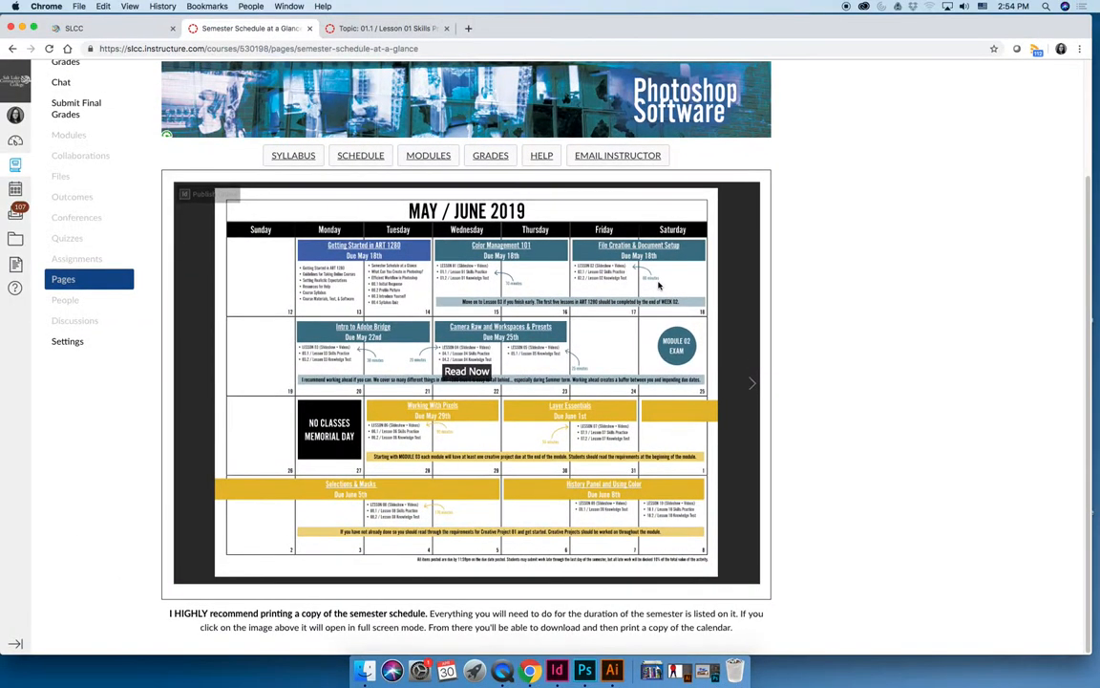
mouse_move(679, 277)
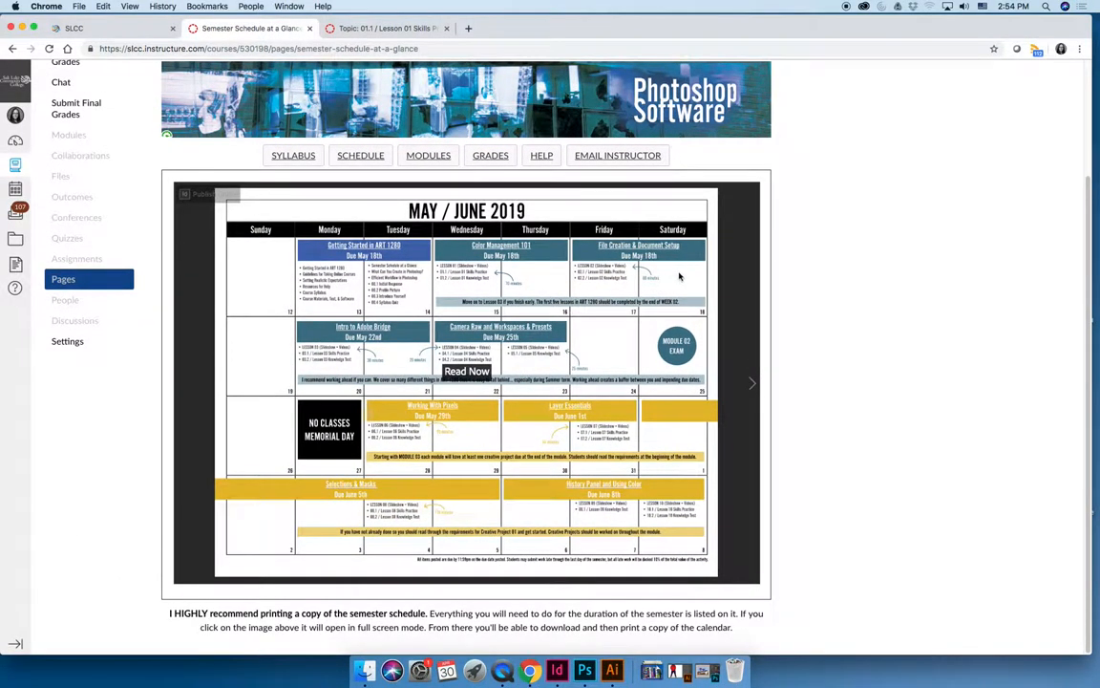
mouse_move(695, 292)
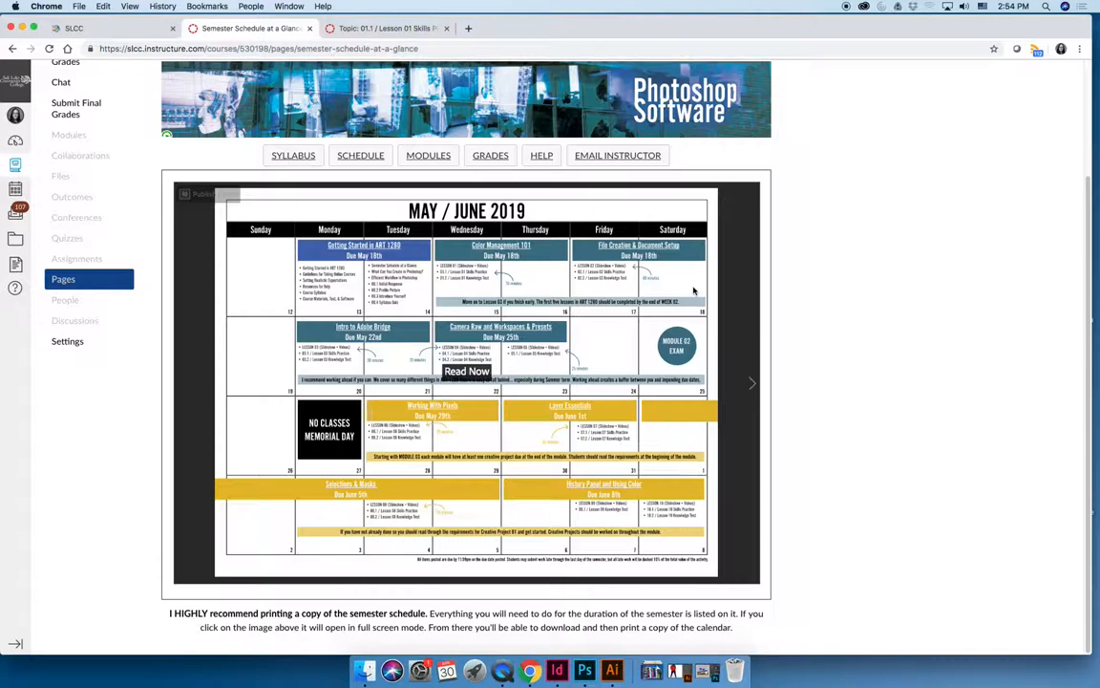
mouse_move(313, 269)
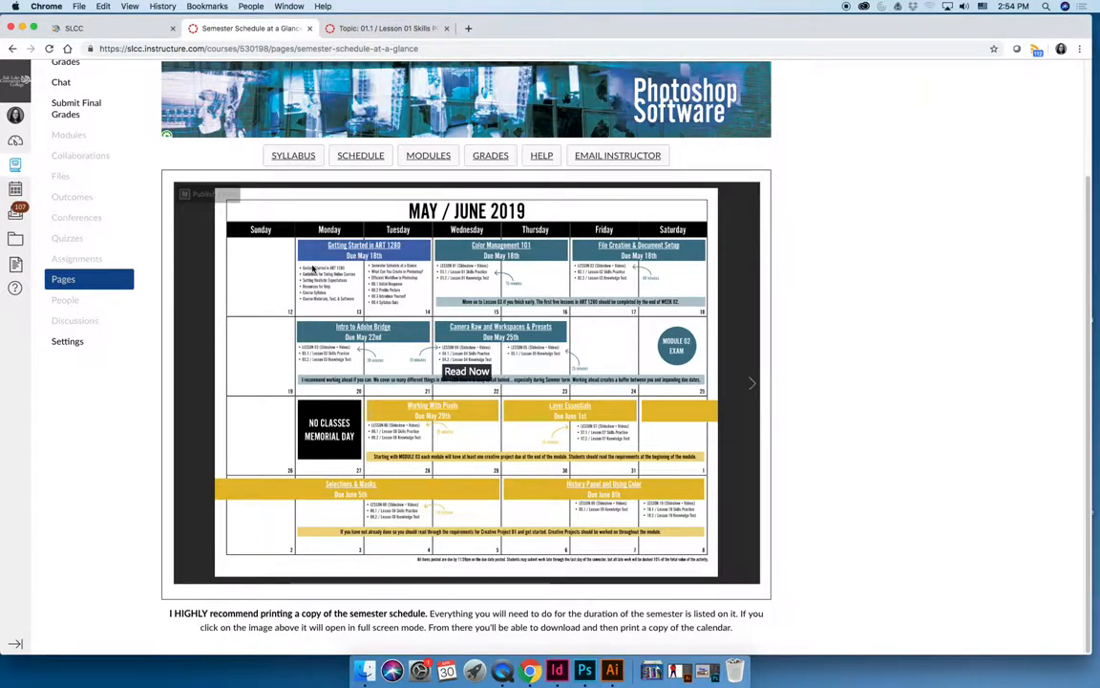
mouse_move(699, 308)
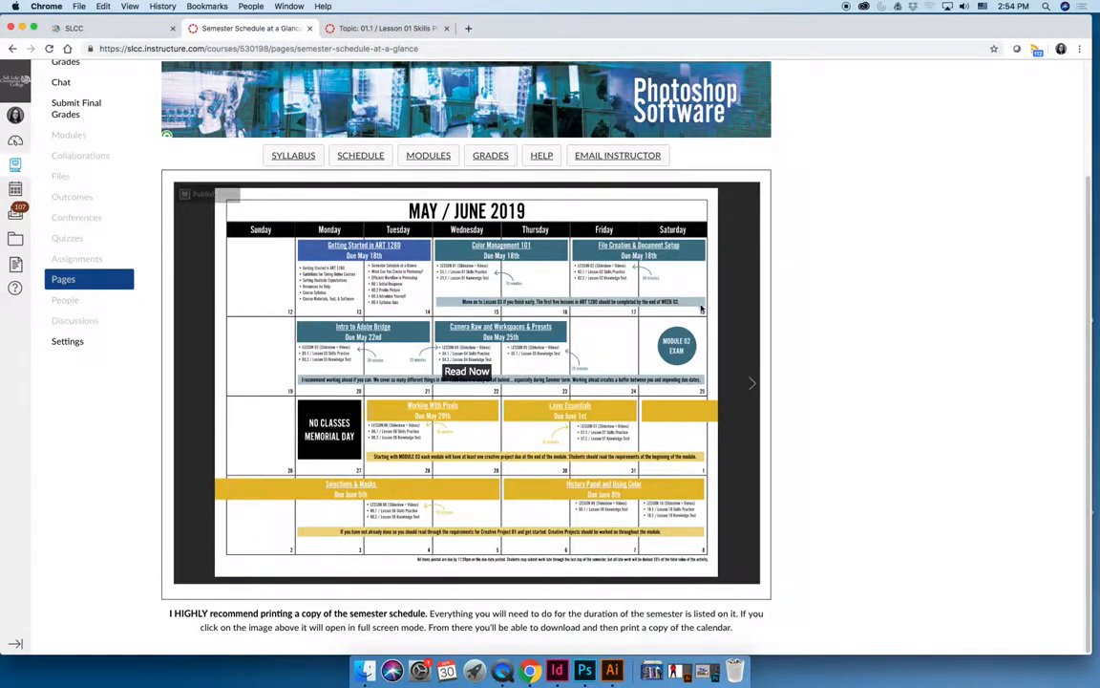
mouse_move(705, 293)
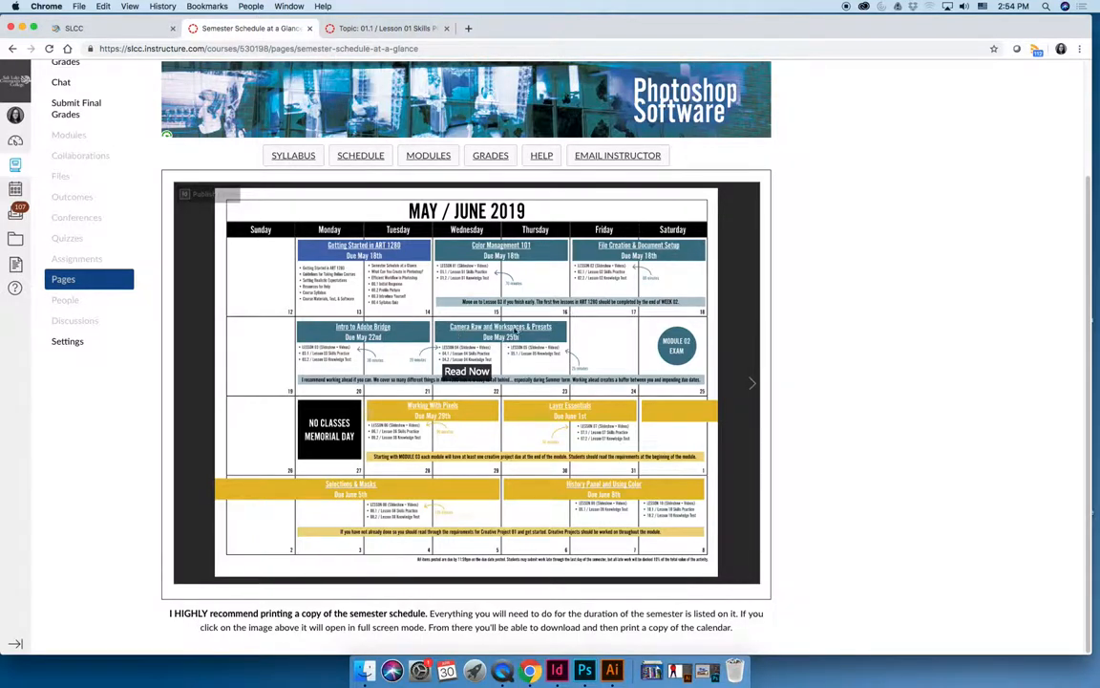
mouse_move(514, 334)
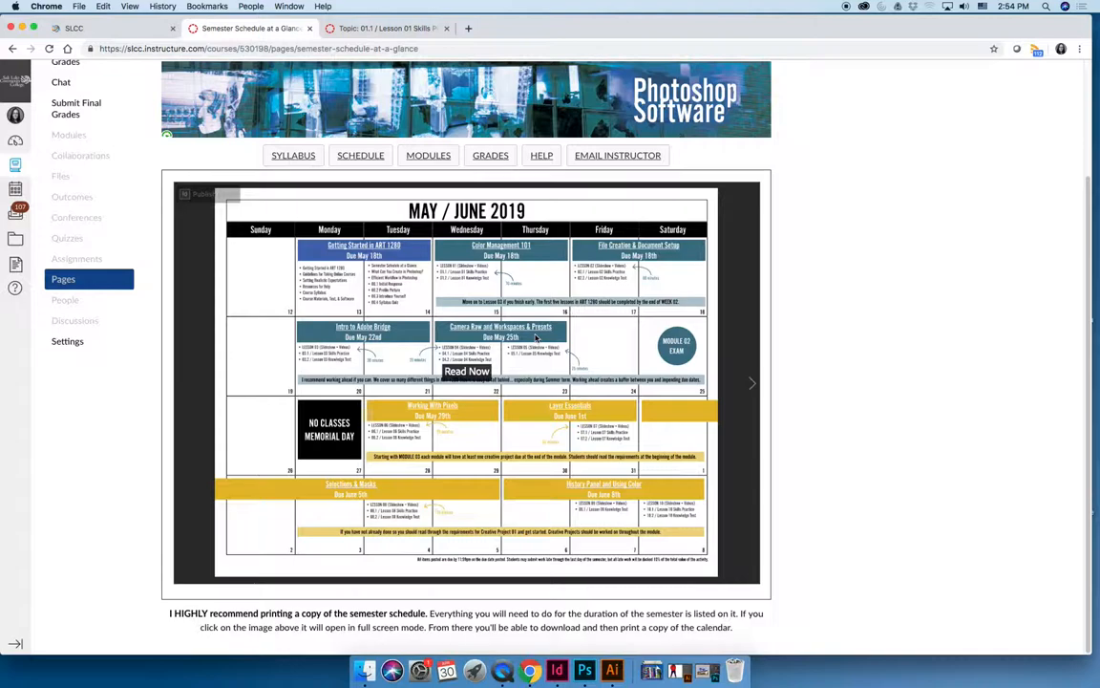